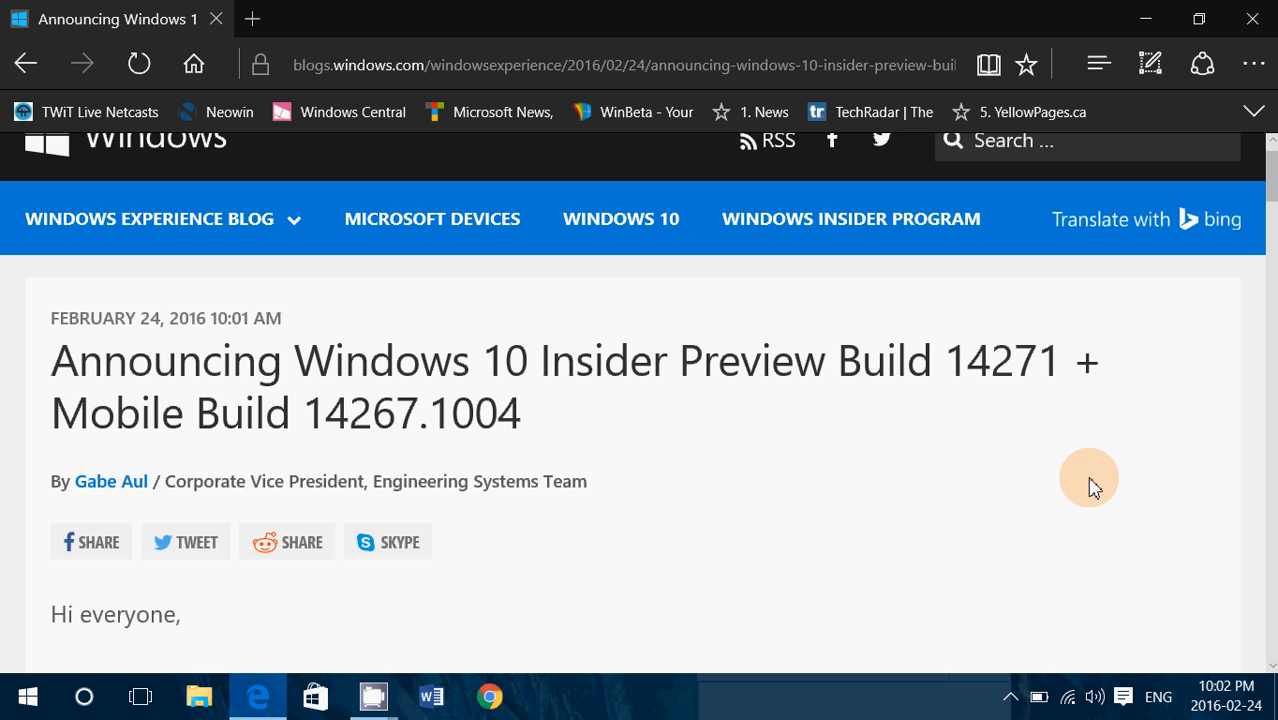
mouse_move(727, 485)
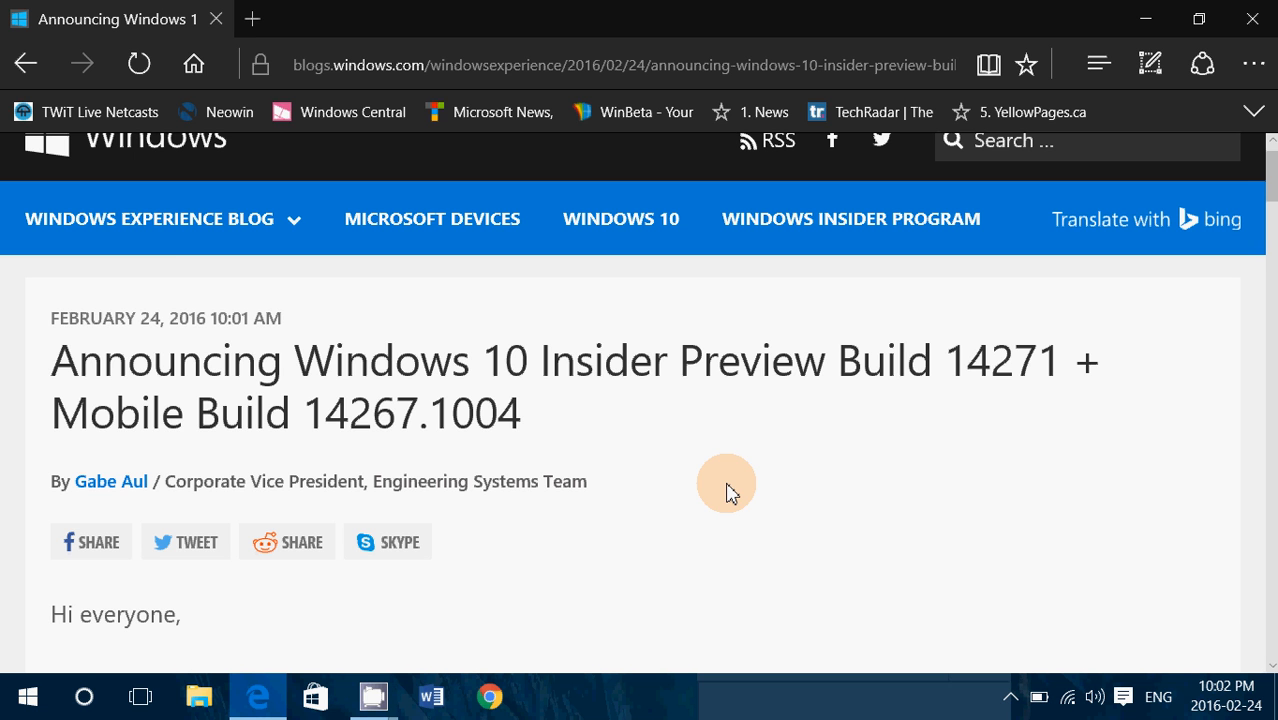
mouse_move(722, 532)
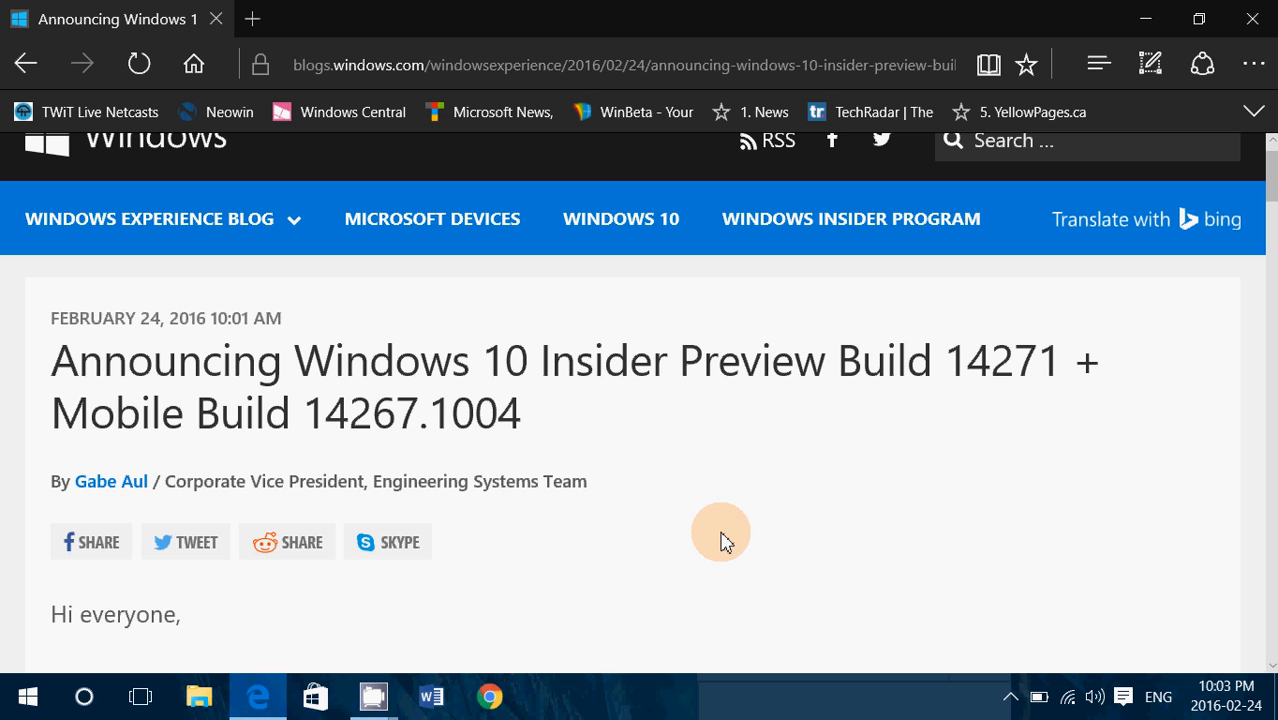
mouse_move(420, 575)
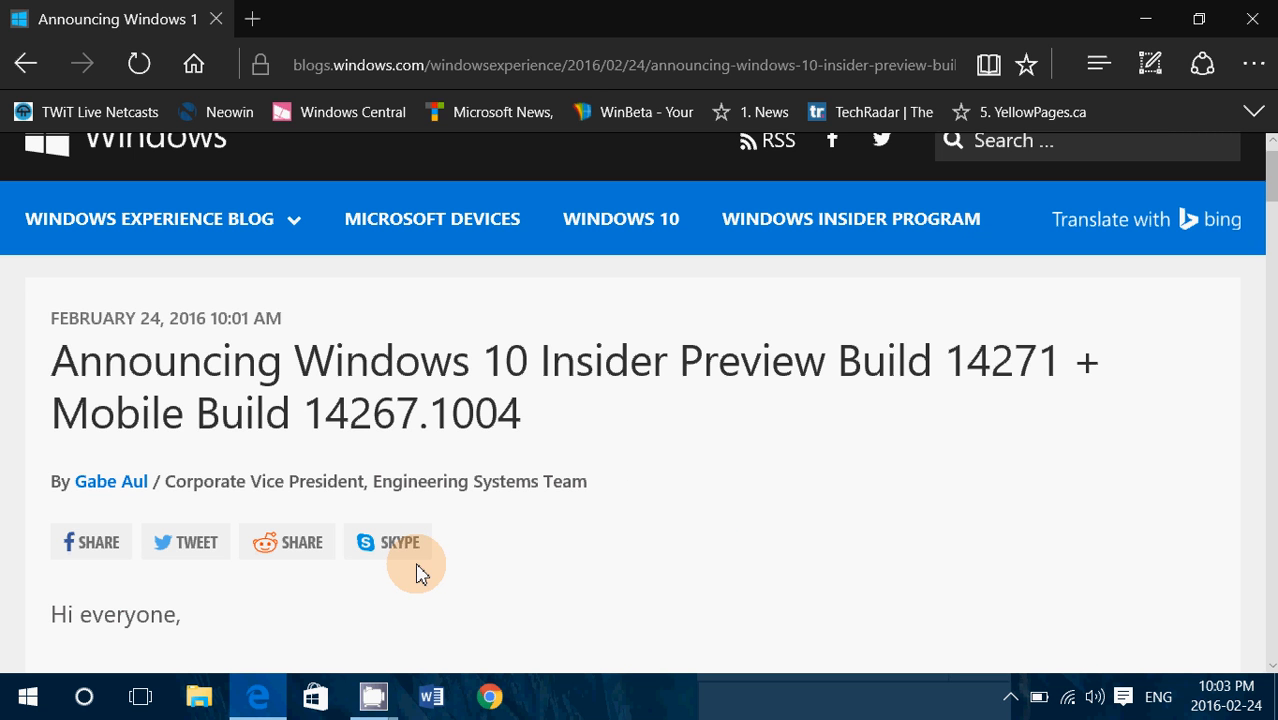
mouse_move(392, 616)
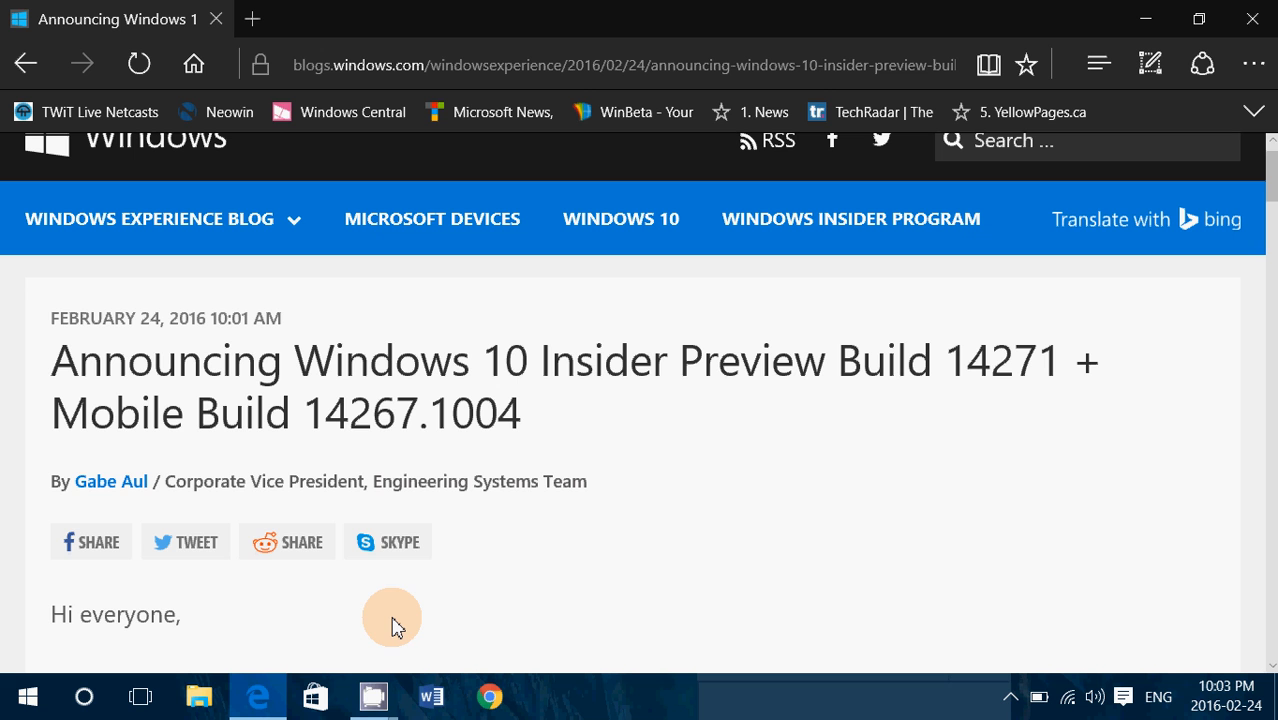
mouse_move(372, 696)
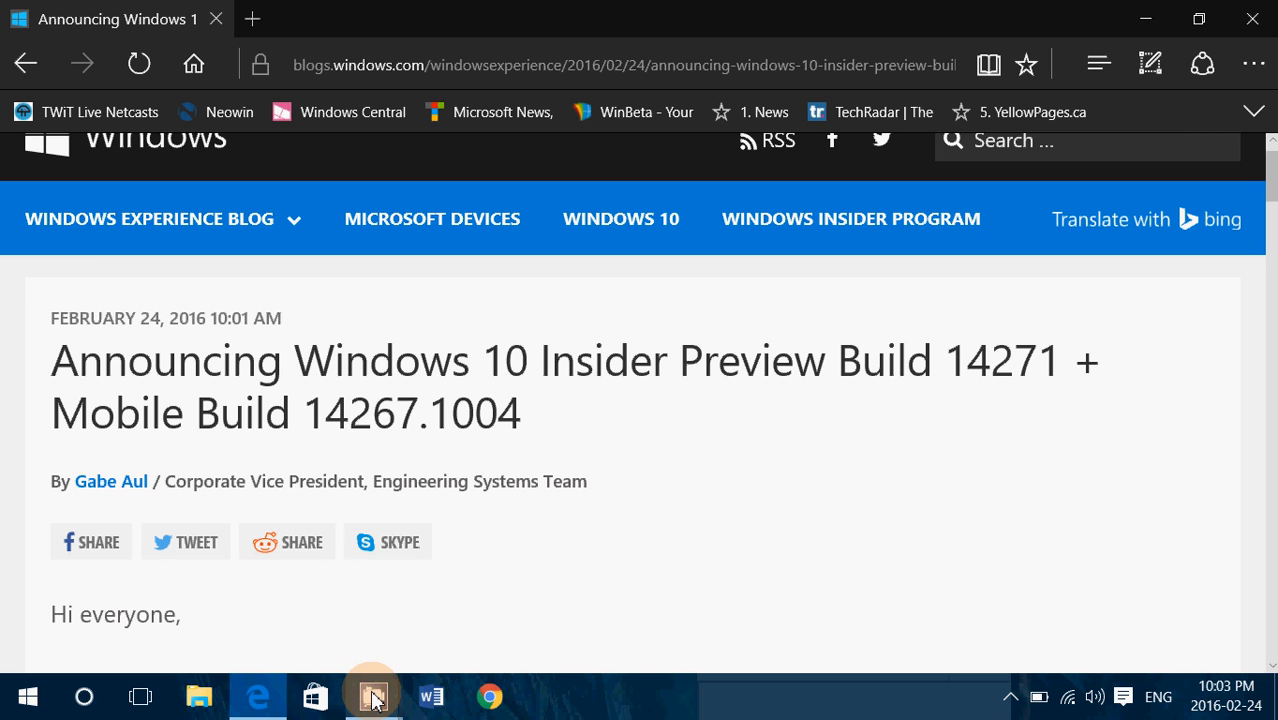